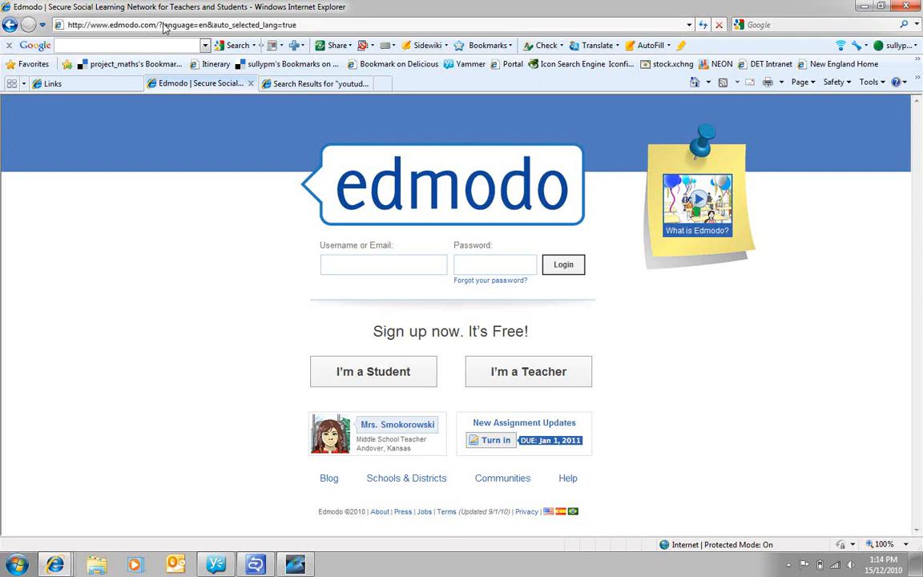
# Choose "I'm a Student" on the Edmodo login page to open the student sign-up form
pyautogui.click(180, 24)
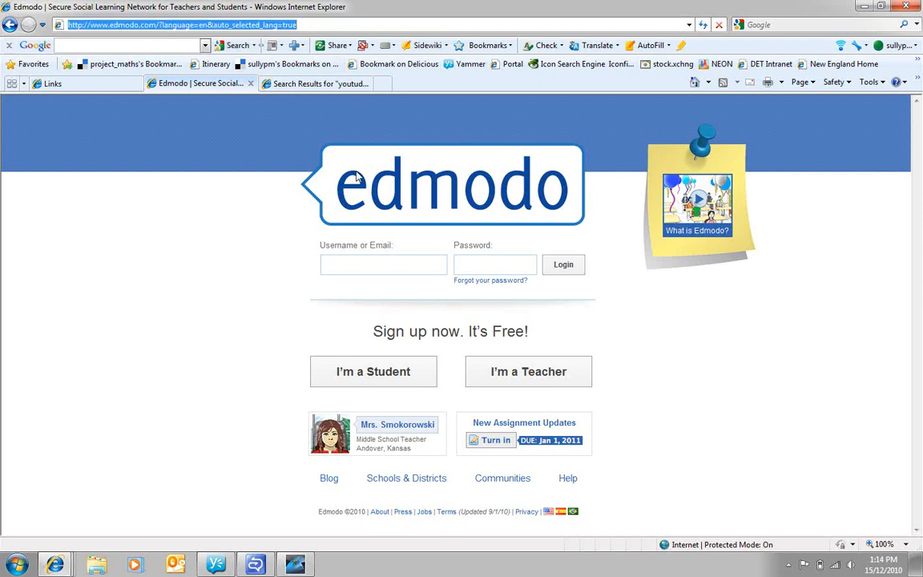
pyautogui.moveTo(373, 371)
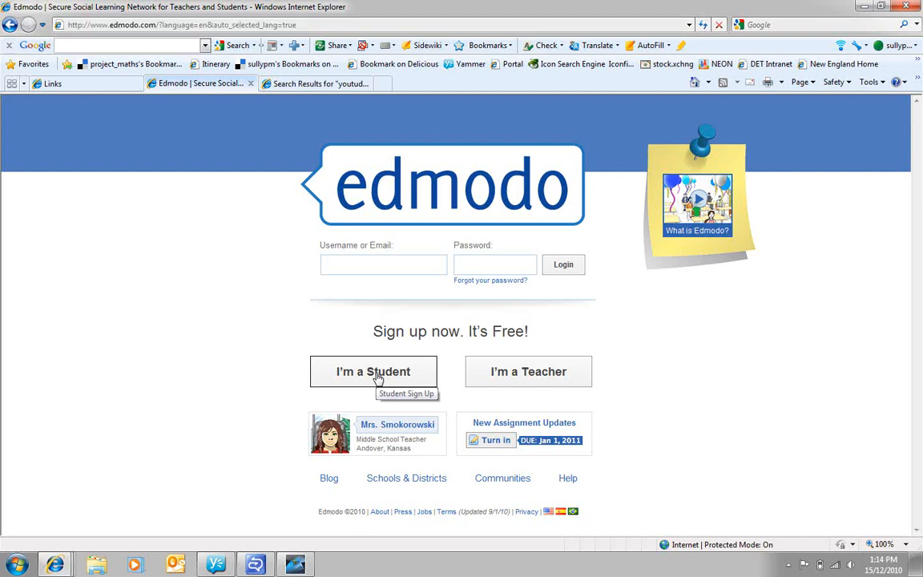
pyautogui.click(373, 371)
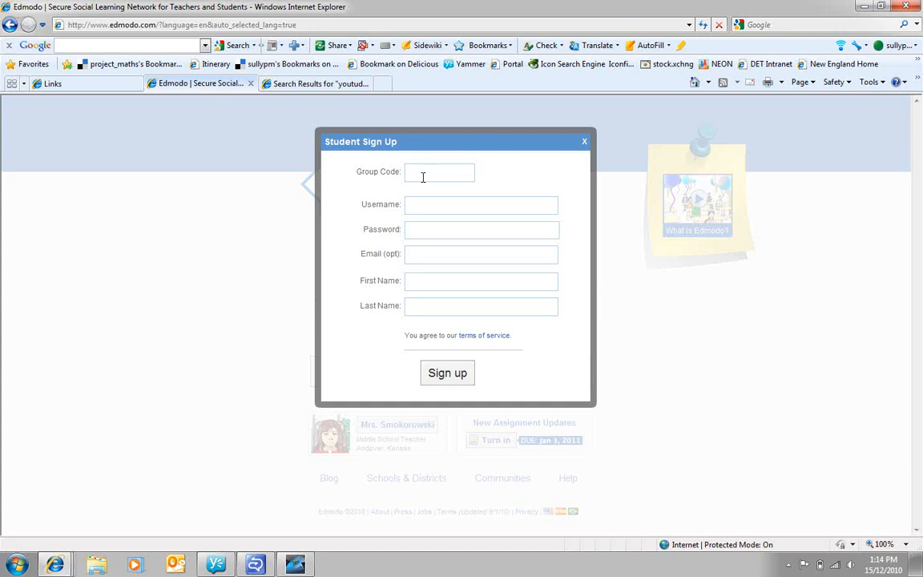
# Enter the group code 7u6j3r
pyautogui.click(439, 172)
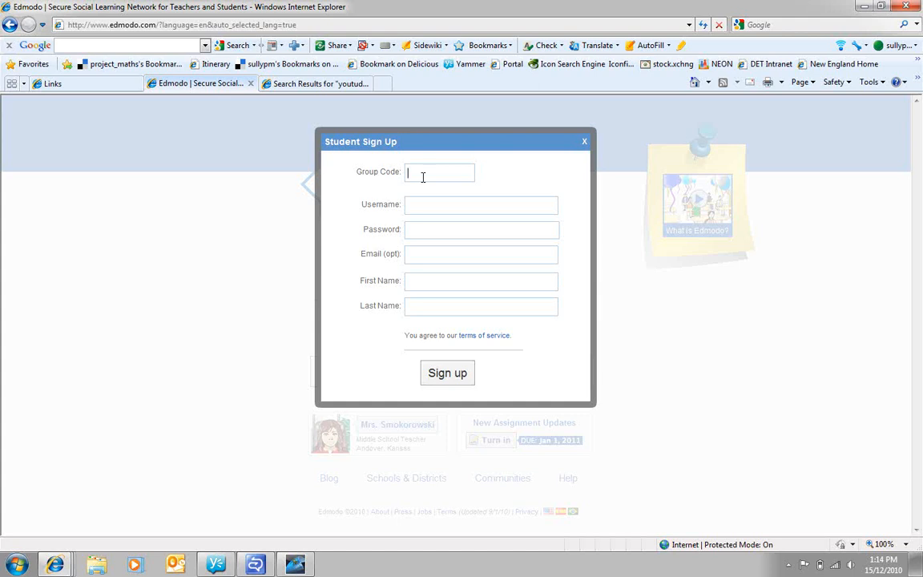
pyautogui.write('7u')
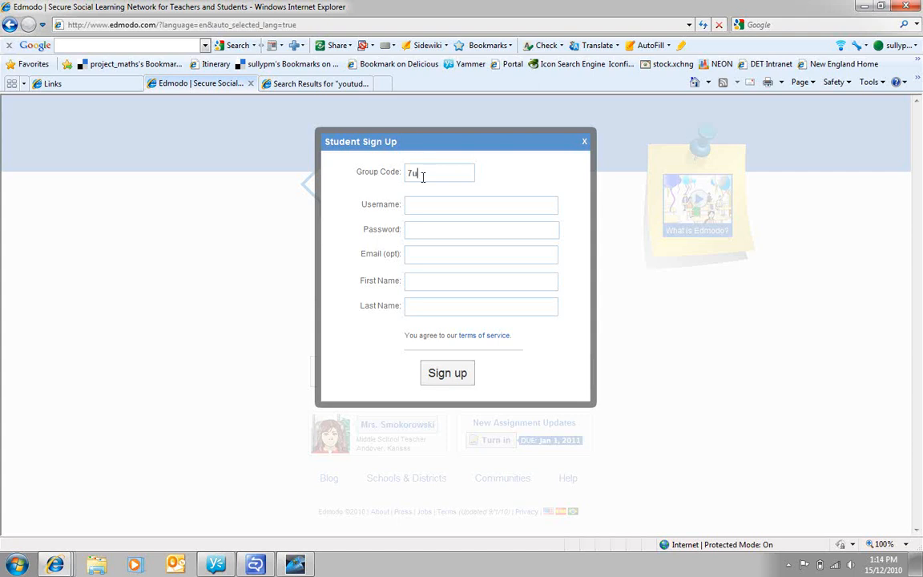
pyautogui.write('6j3r')
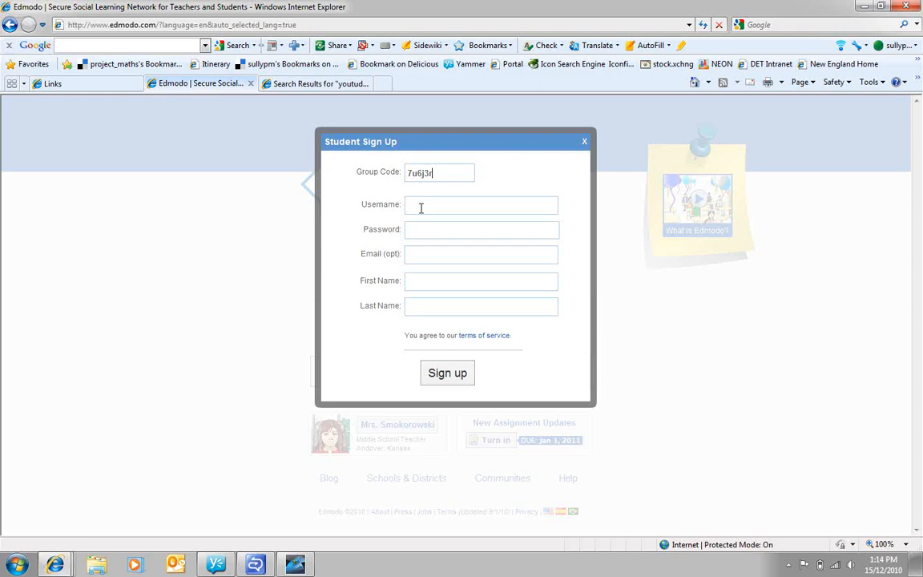
# Choose an available username ending in '_sully' and set a password
pyautogui.click(481, 205)
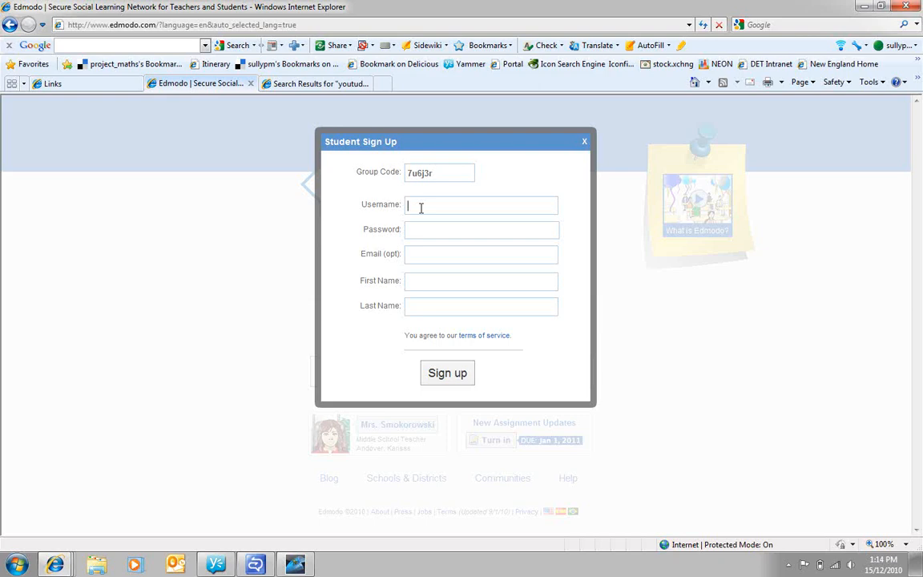
pyautogui.write('Litt')
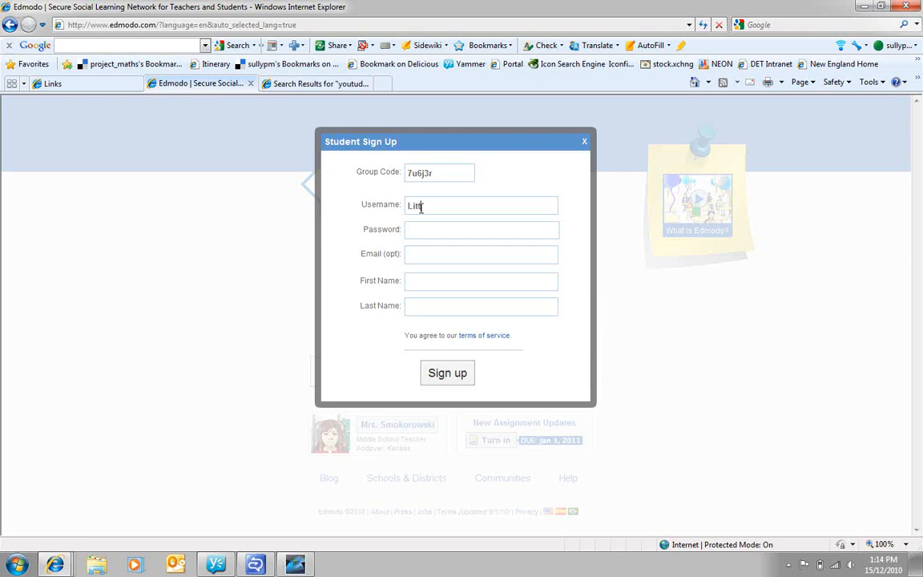
pyautogui.write('tle S')
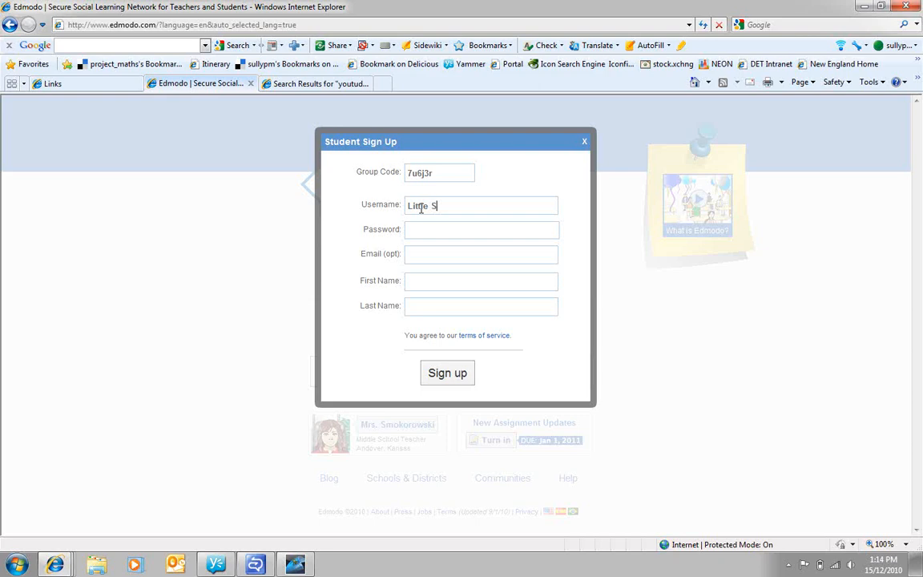
pyautogui.press('BackSpace')
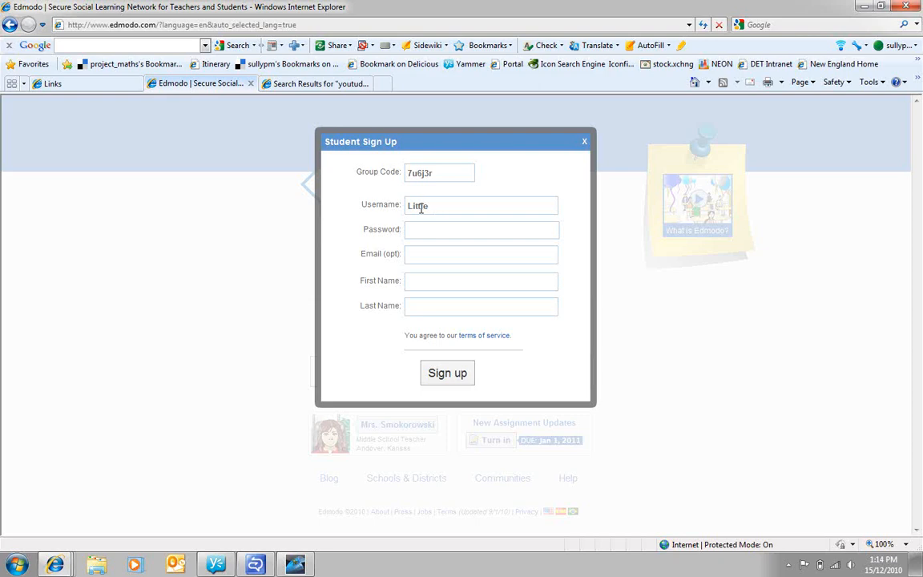
pyautogui.write('_')
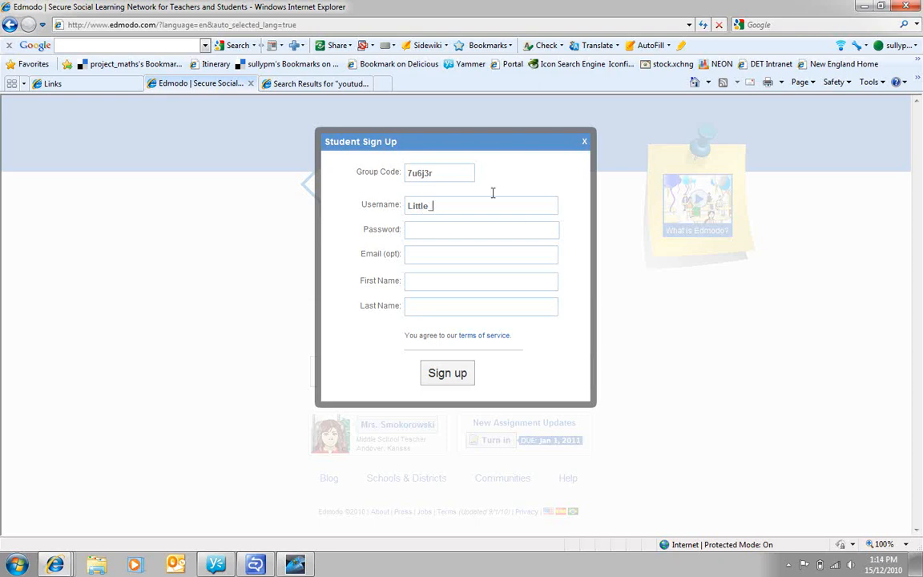
pyautogui.write('sully')
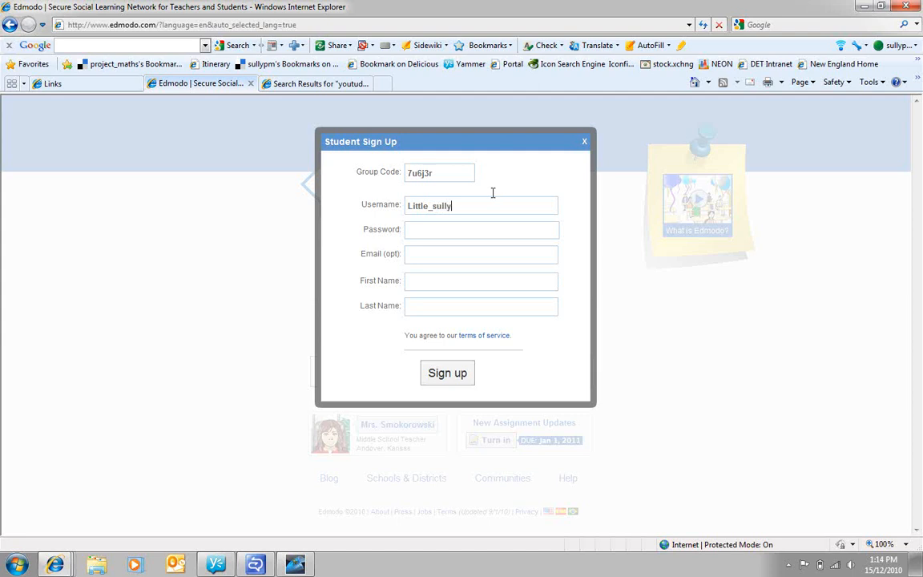
pyautogui.click(481, 240)
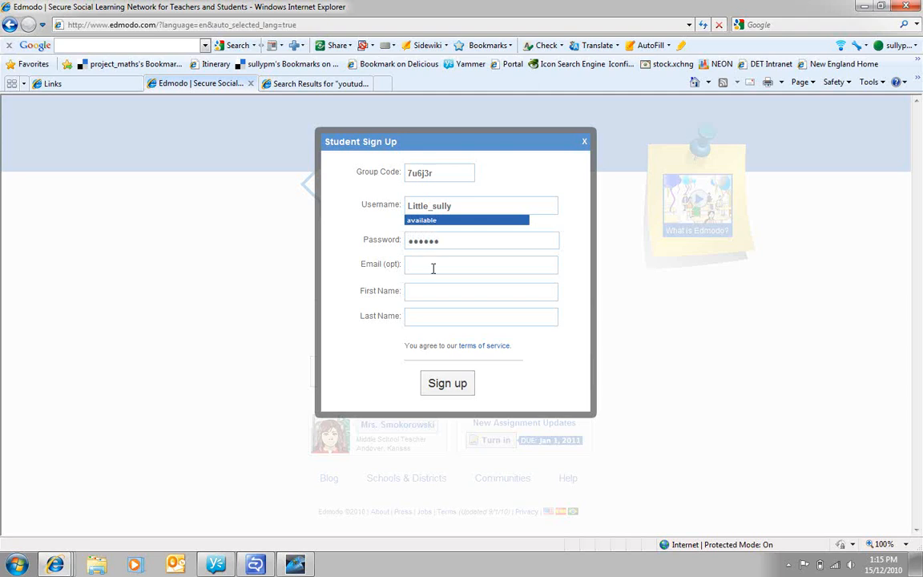
# Enter first name Patrick and last name Sullivan, then submit the sign-up form
pyautogui.click(480, 265)
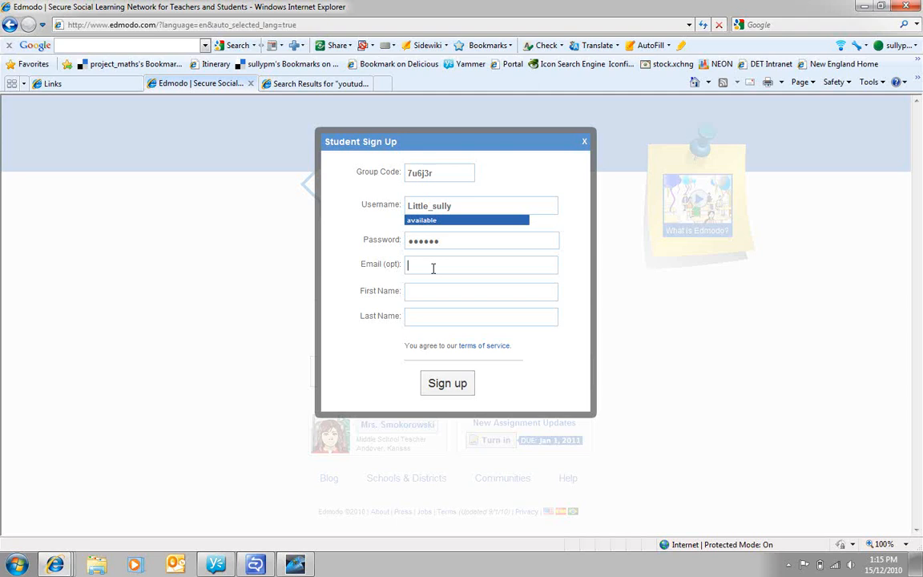
pyautogui.click(481, 291)
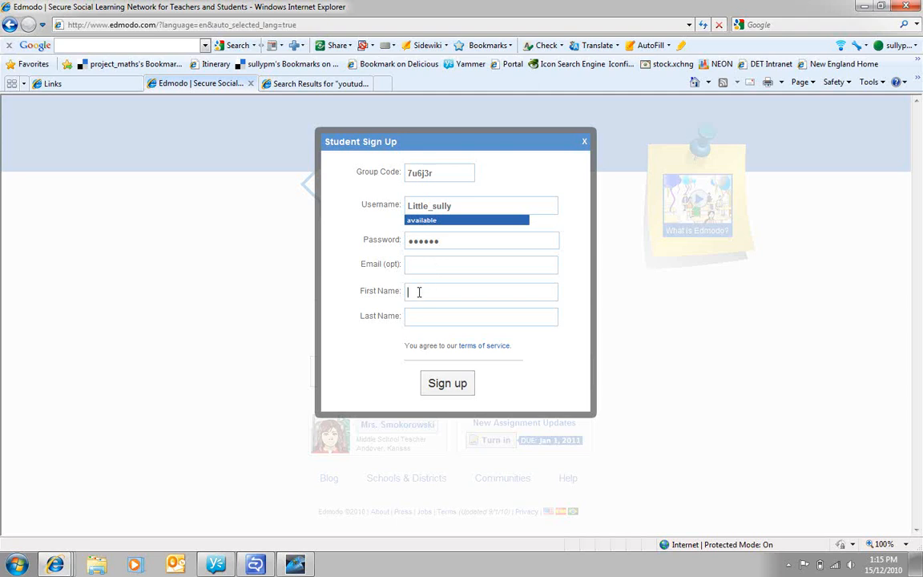
pyautogui.write('Pa')
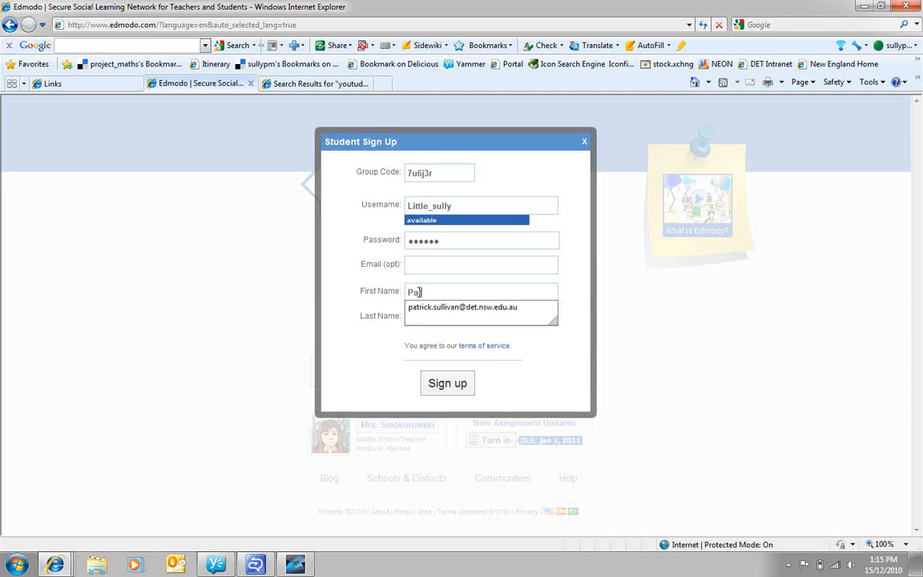
pyautogui.write('tri')
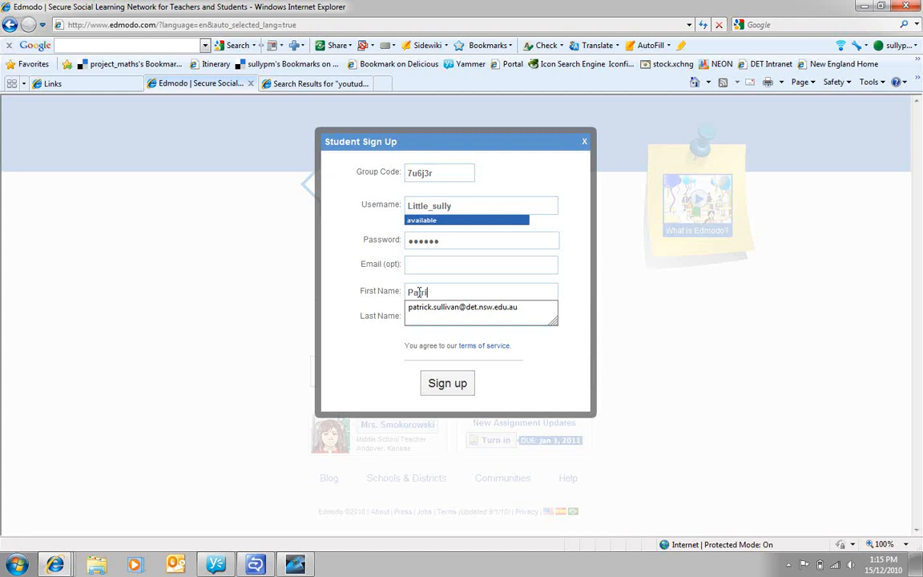
pyautogui.write('ck')
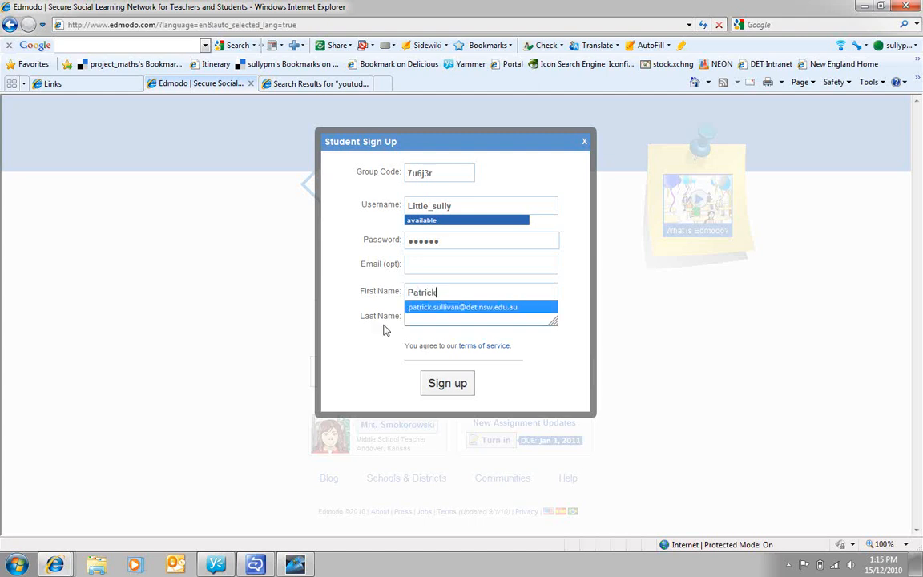
pyautogui.click(481, 316)
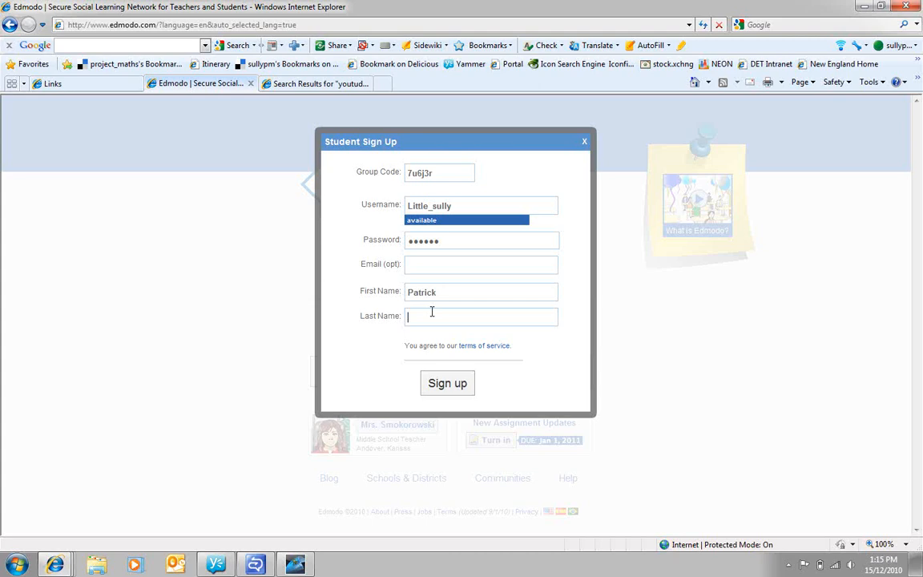
pyautogui.write('Sulli')
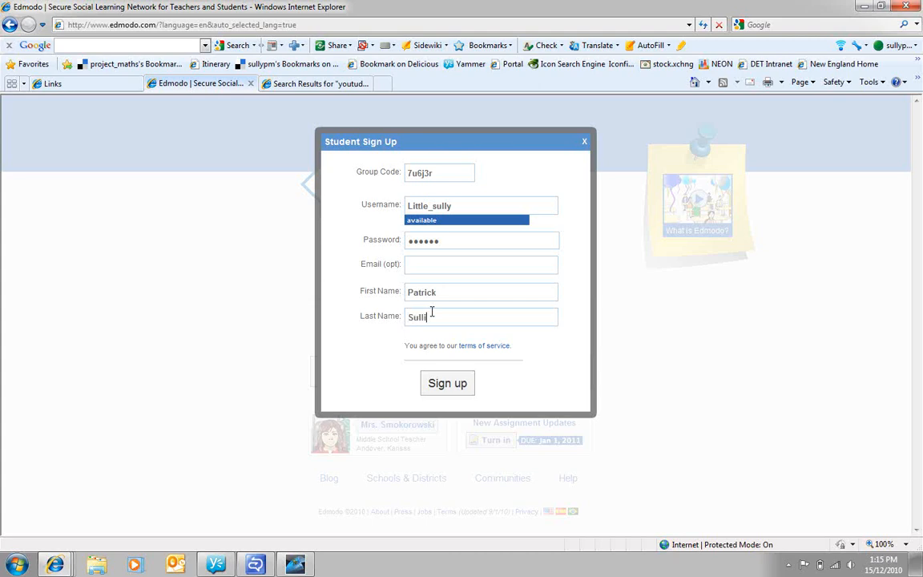
pyautogui.write('van')
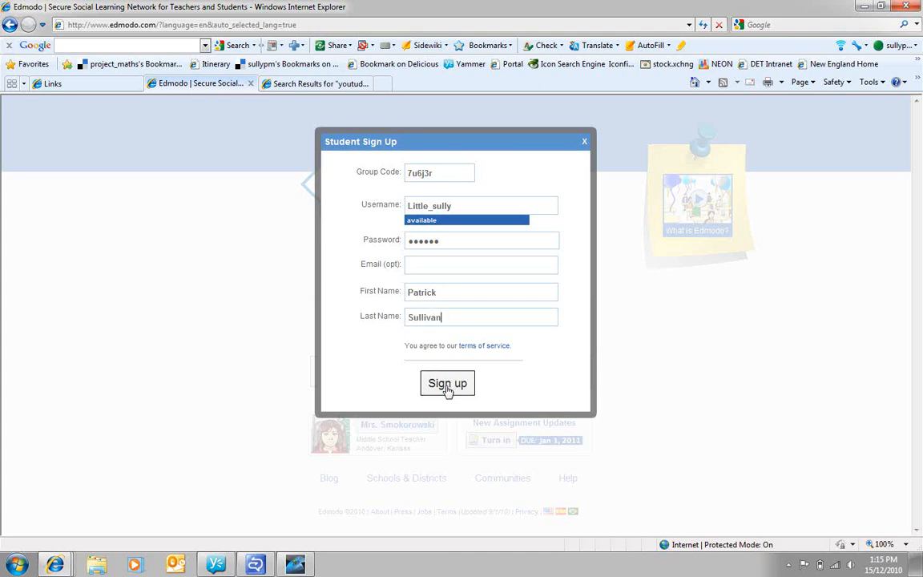
pyautogui.click(446, 383)
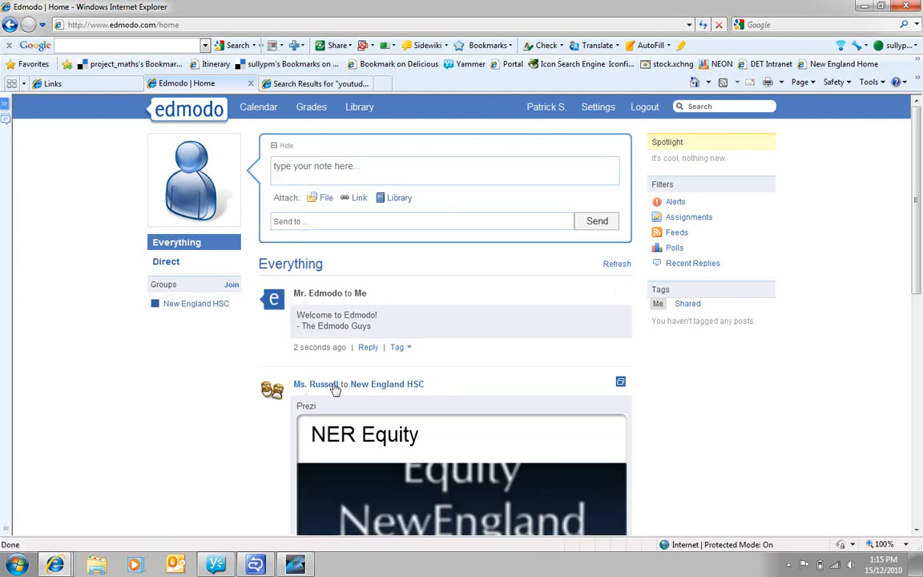
# Filter the home feed to New England HSC posts and go to the Library
pyautogui.click(196, 302)
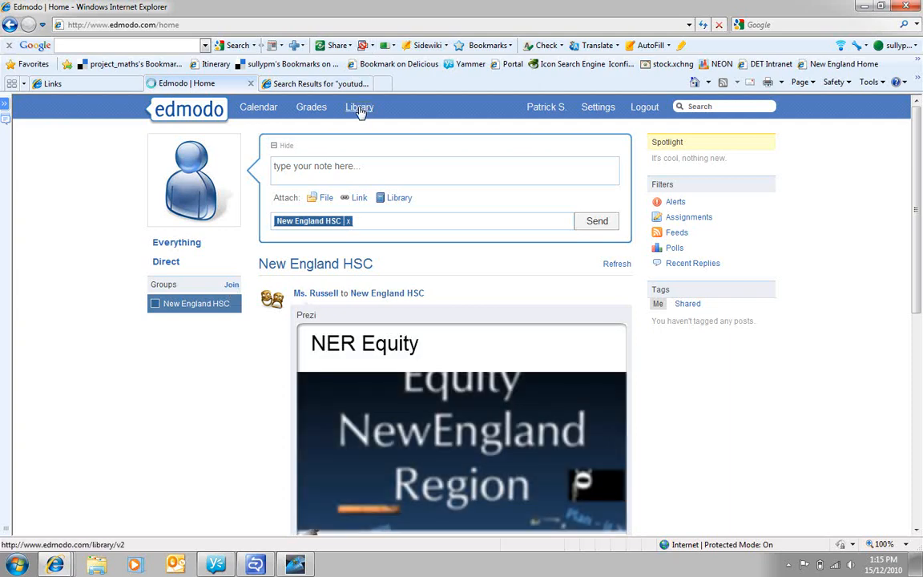
pyautogui.click(359, 106)
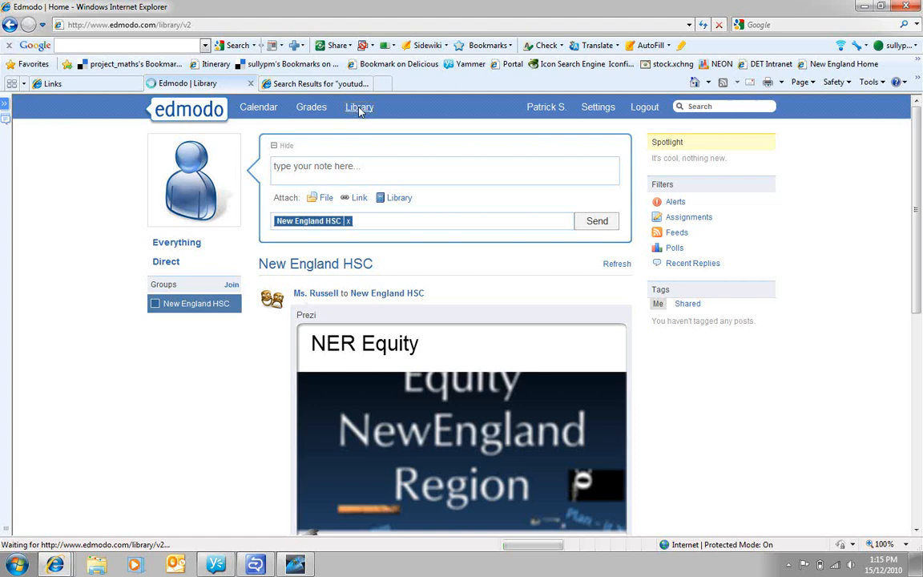
# Open the shared English folder's three files in Library, then return home
pyautogui.click(358, 107)
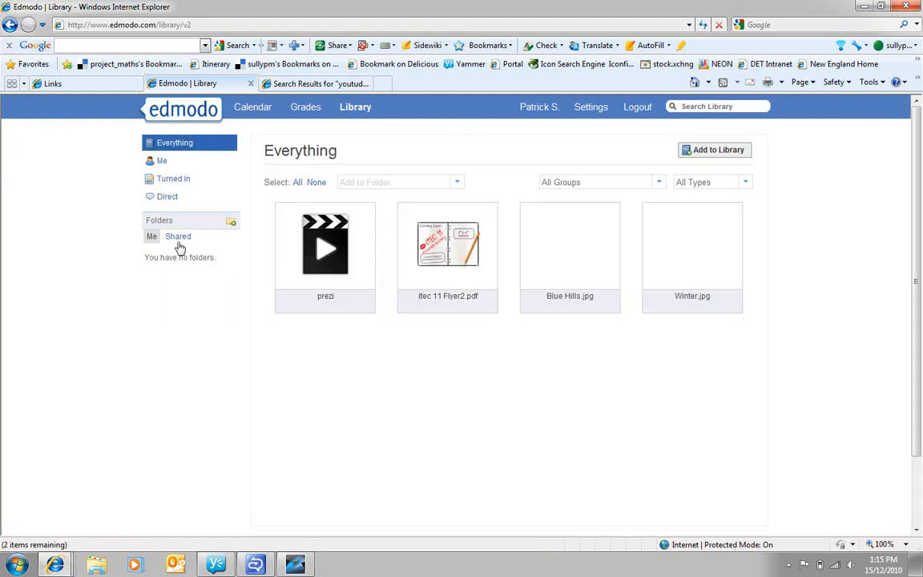
pyautogui.click(178, 236)
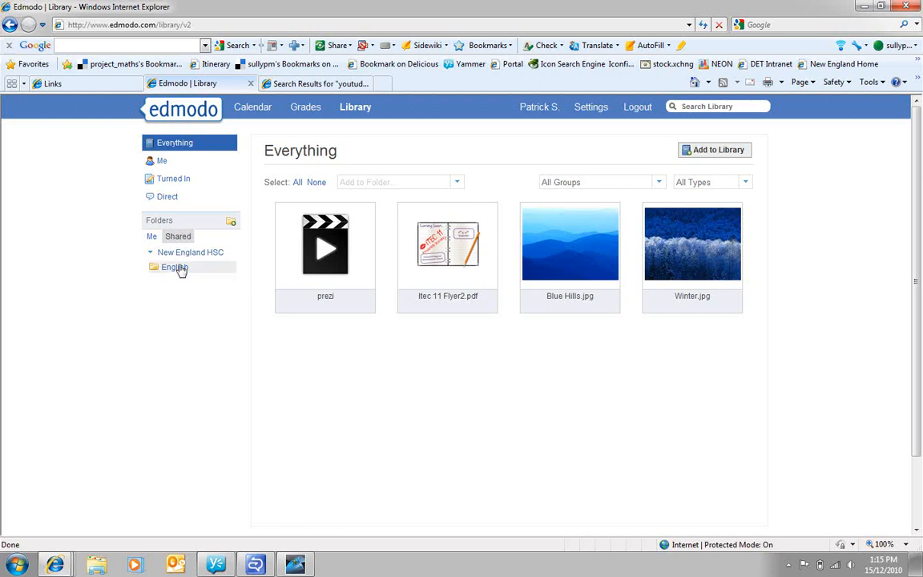
pyautogui.click(175, 267)
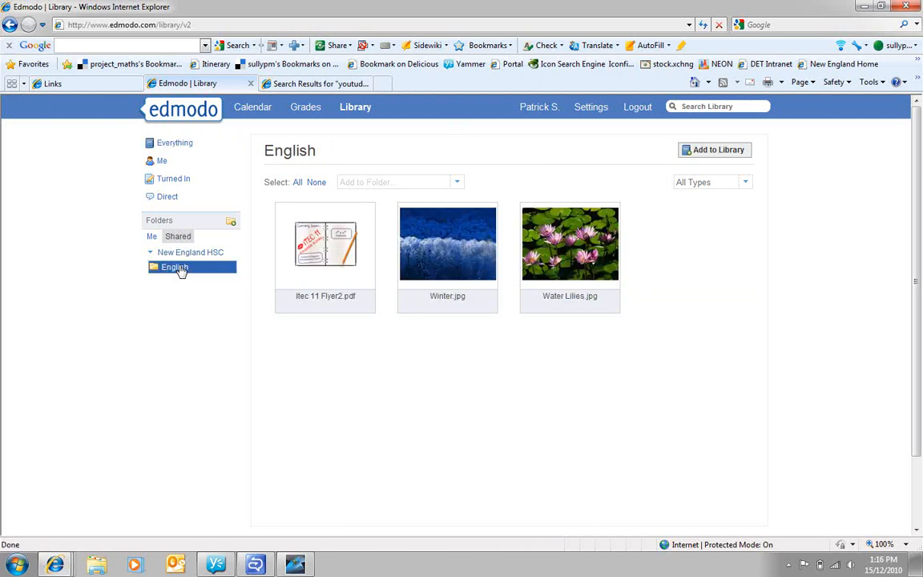
pyautogui.moveTo(213, 115)
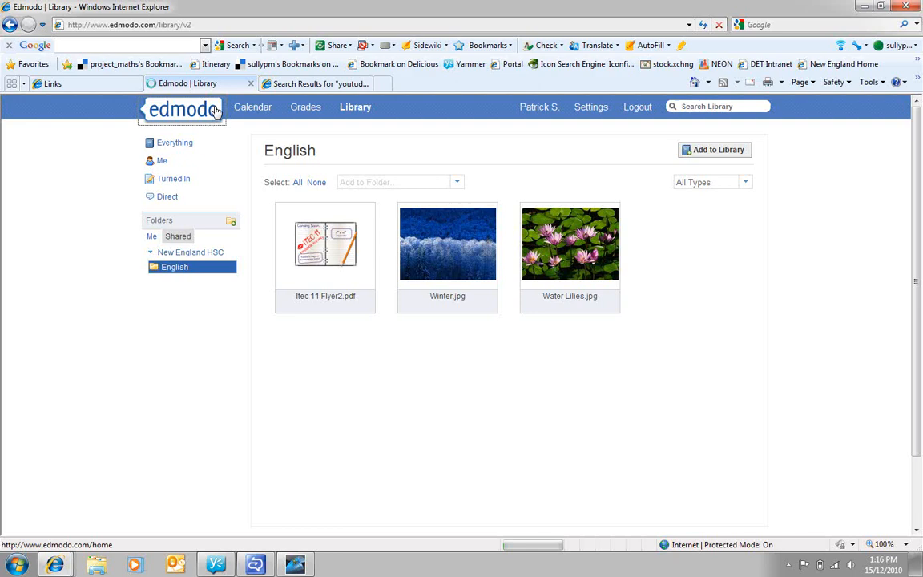
pyautogui.click(193, 109)
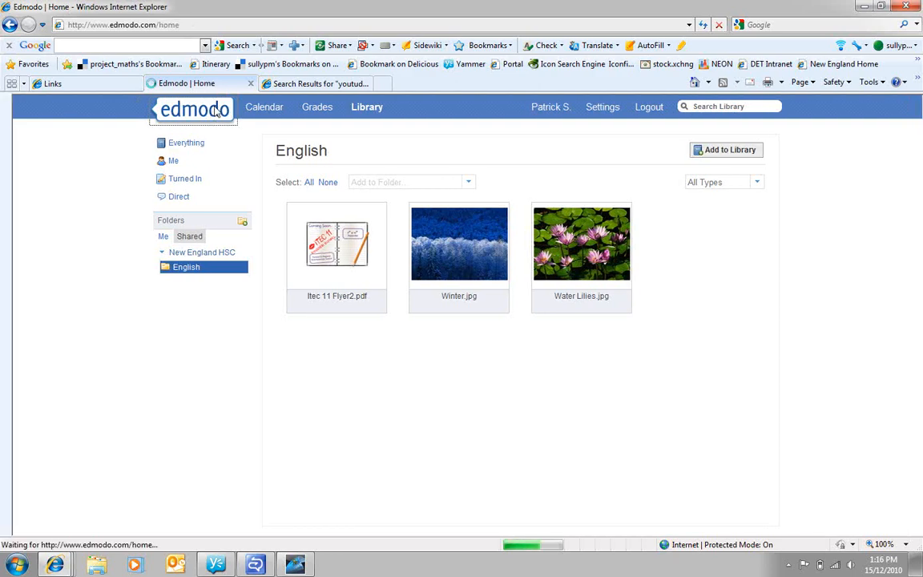